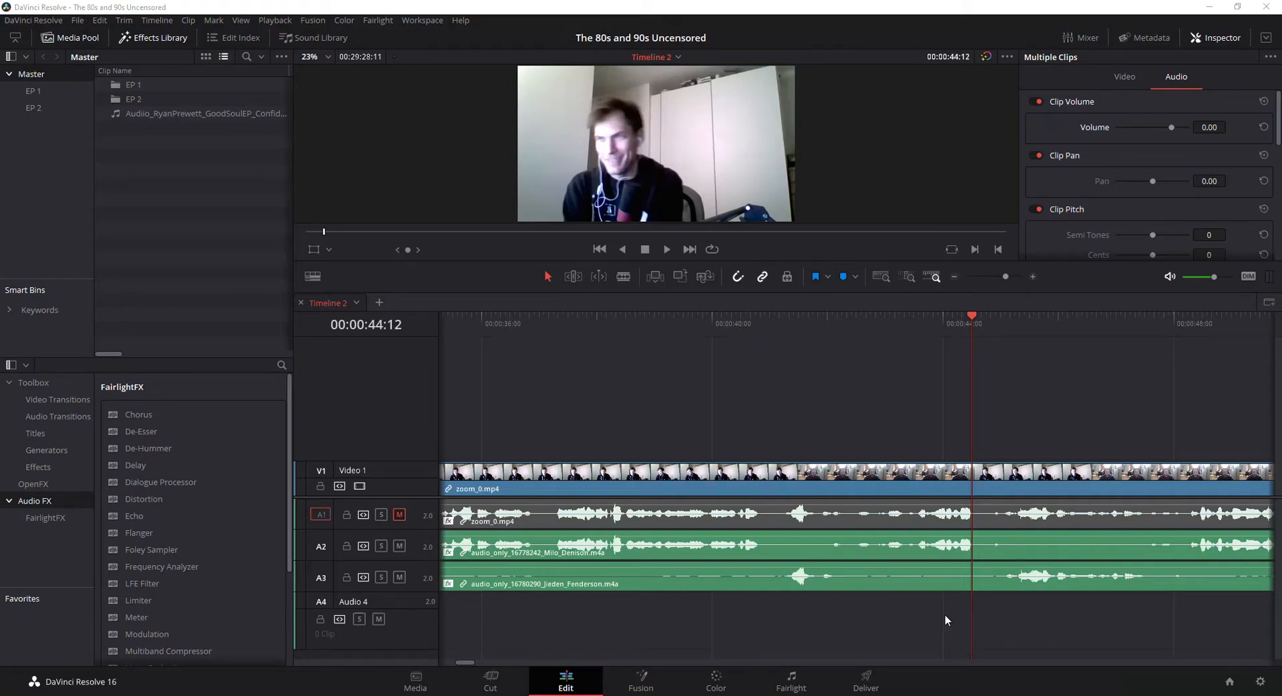
mouse_move(853, 553)
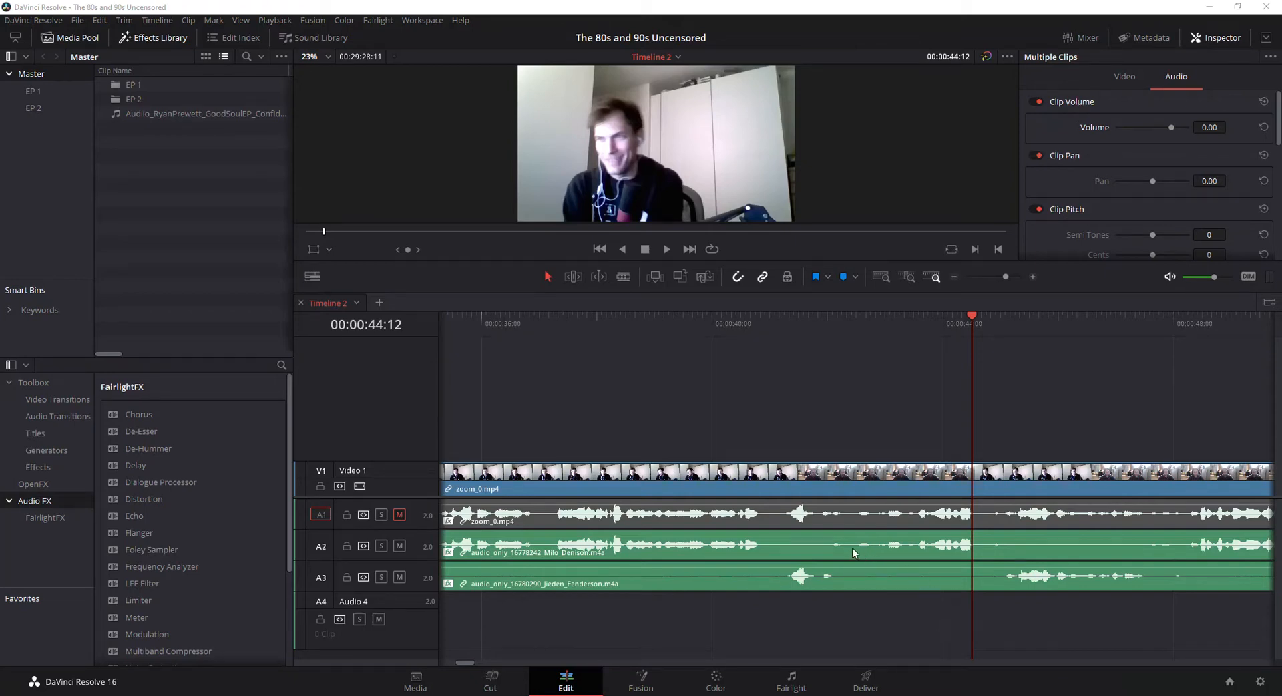
mouse_move(827, 556)
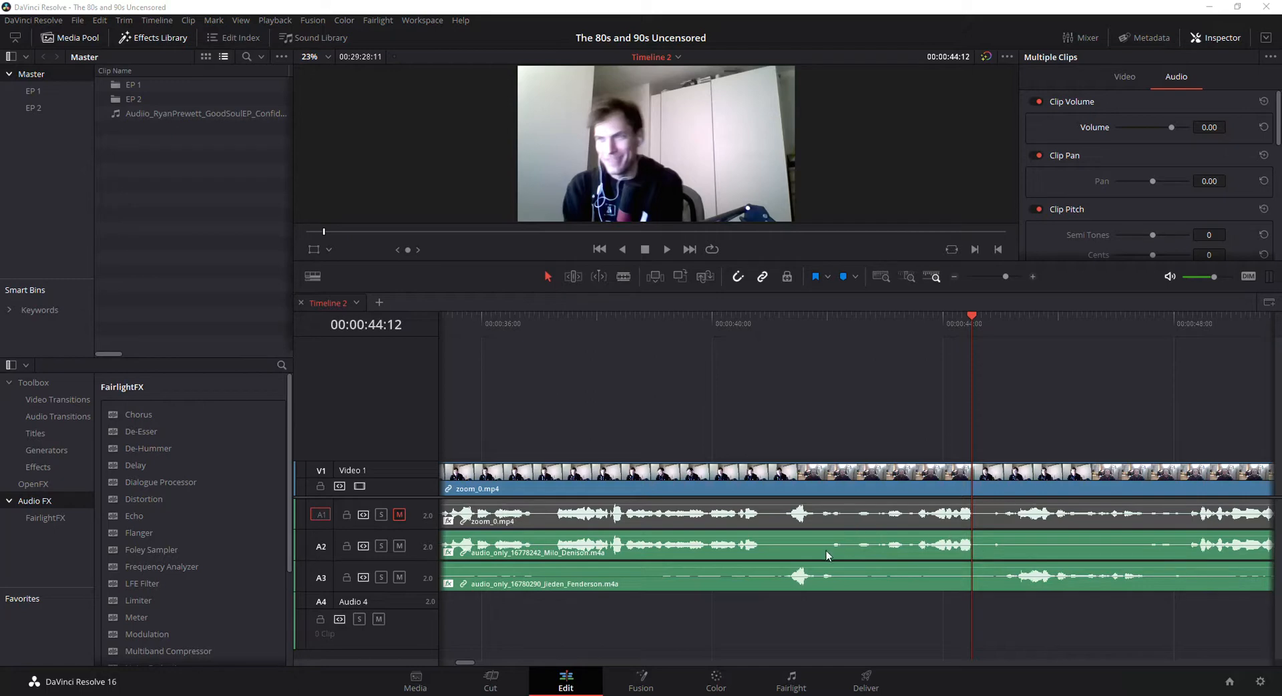
mouse_move(837, 550)
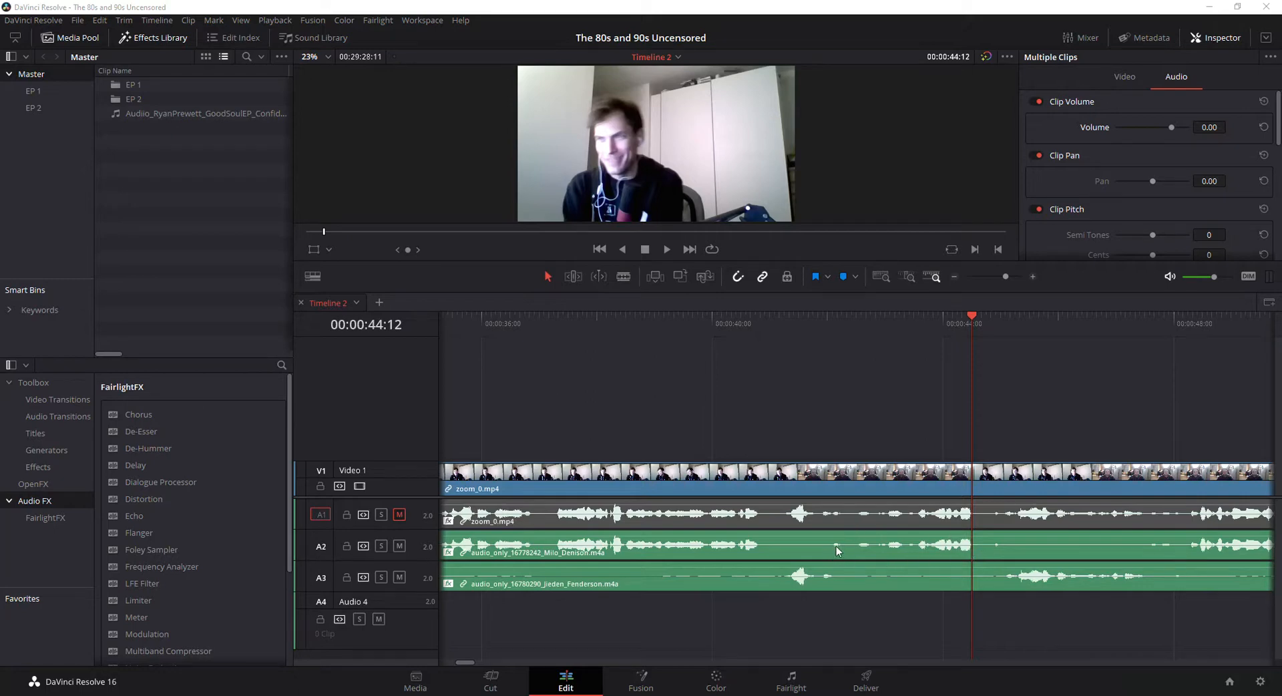
mouse_move(904, 555)
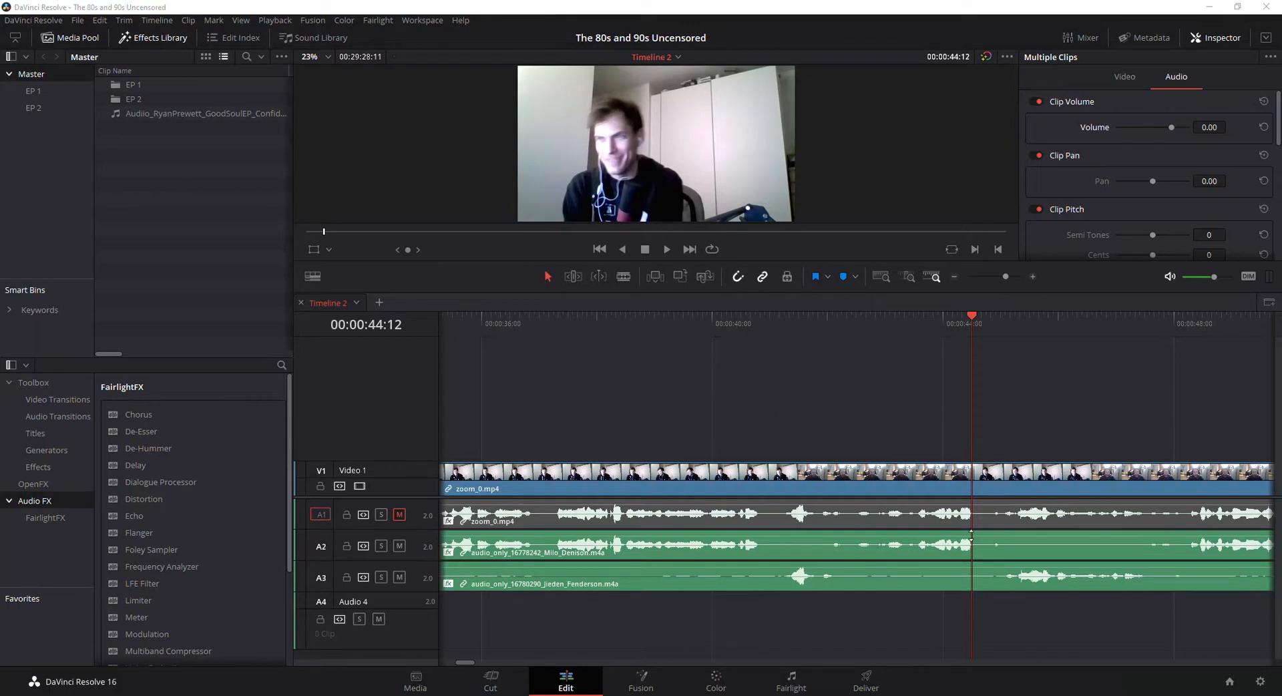
mouse_move(572, 675)
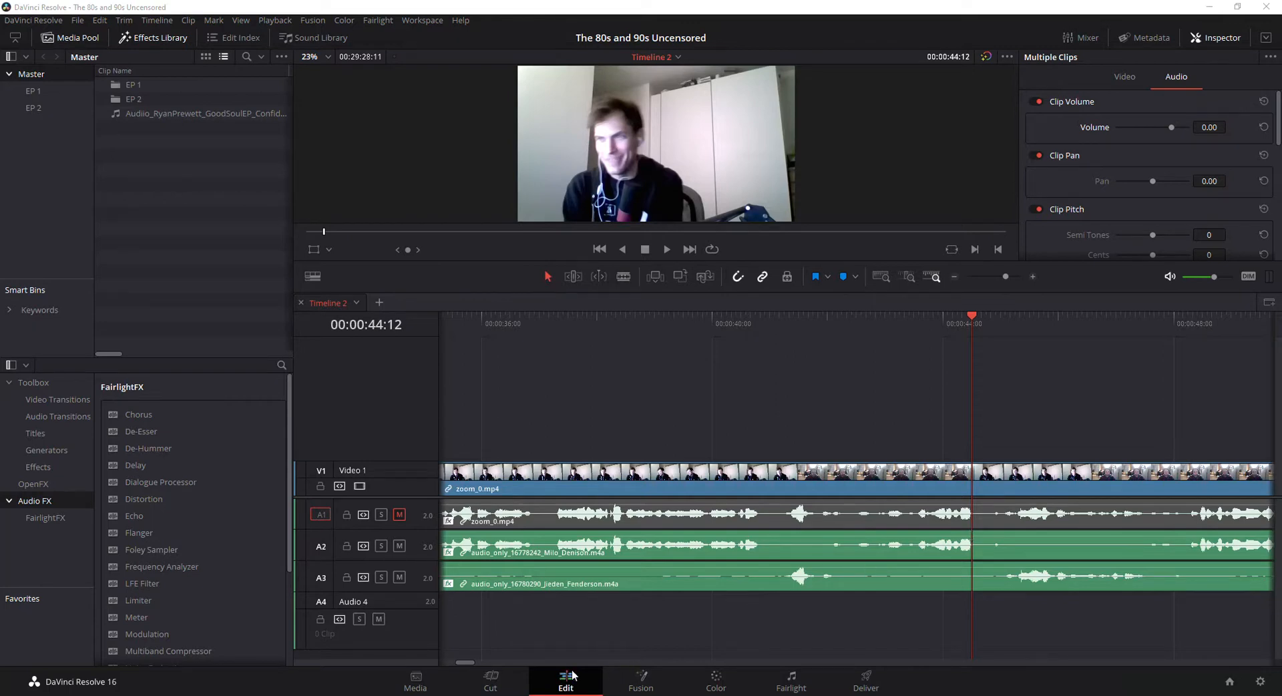
mouse_move(559, 686)
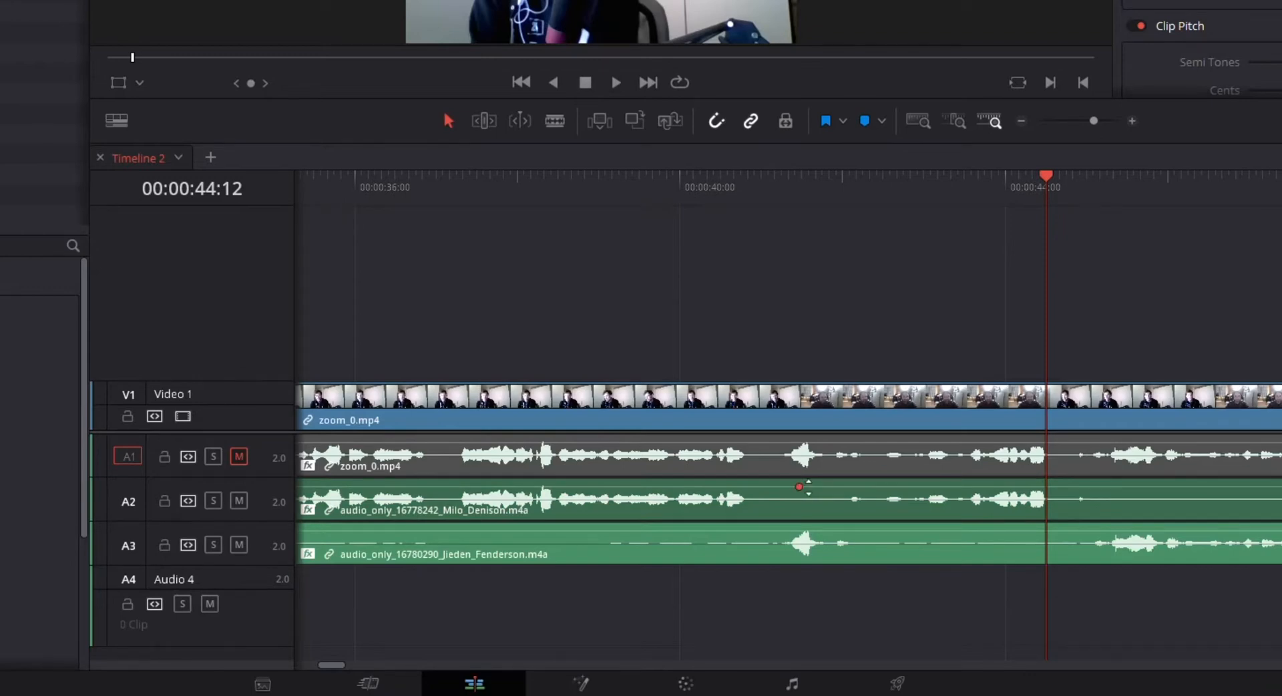
mouse_move(819, 490)
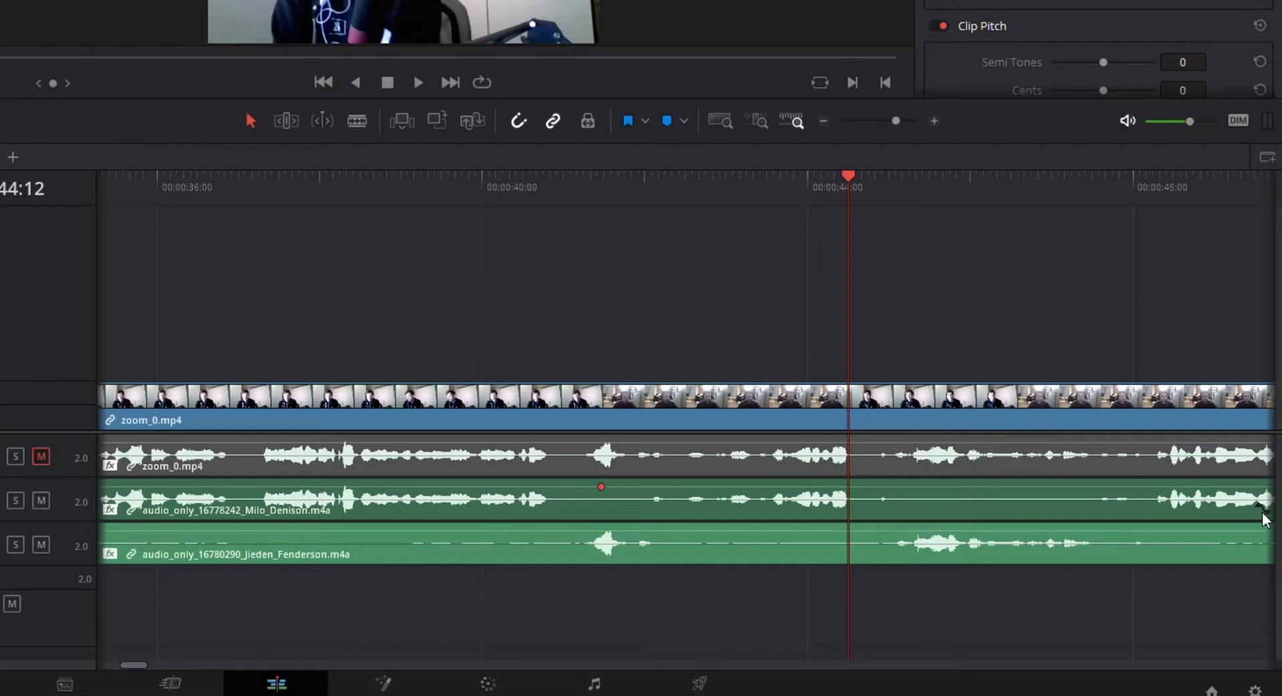
mouse_move(1267, 580)
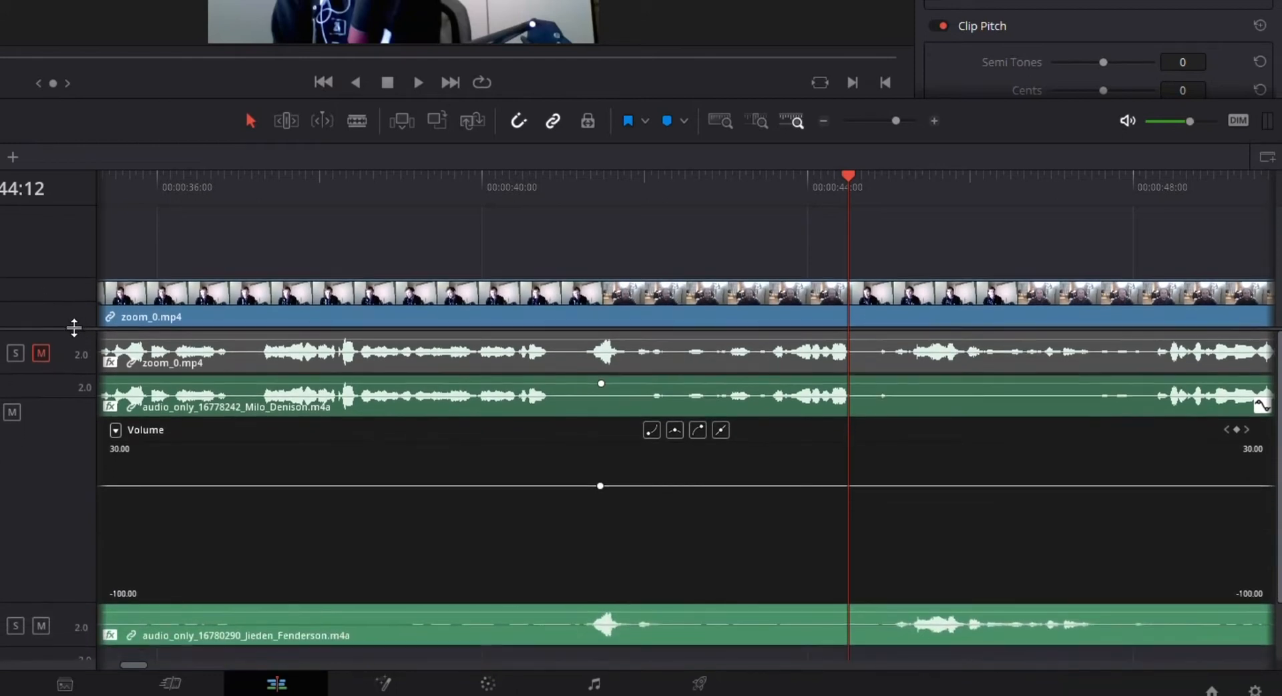
mouse_move(760, 477)
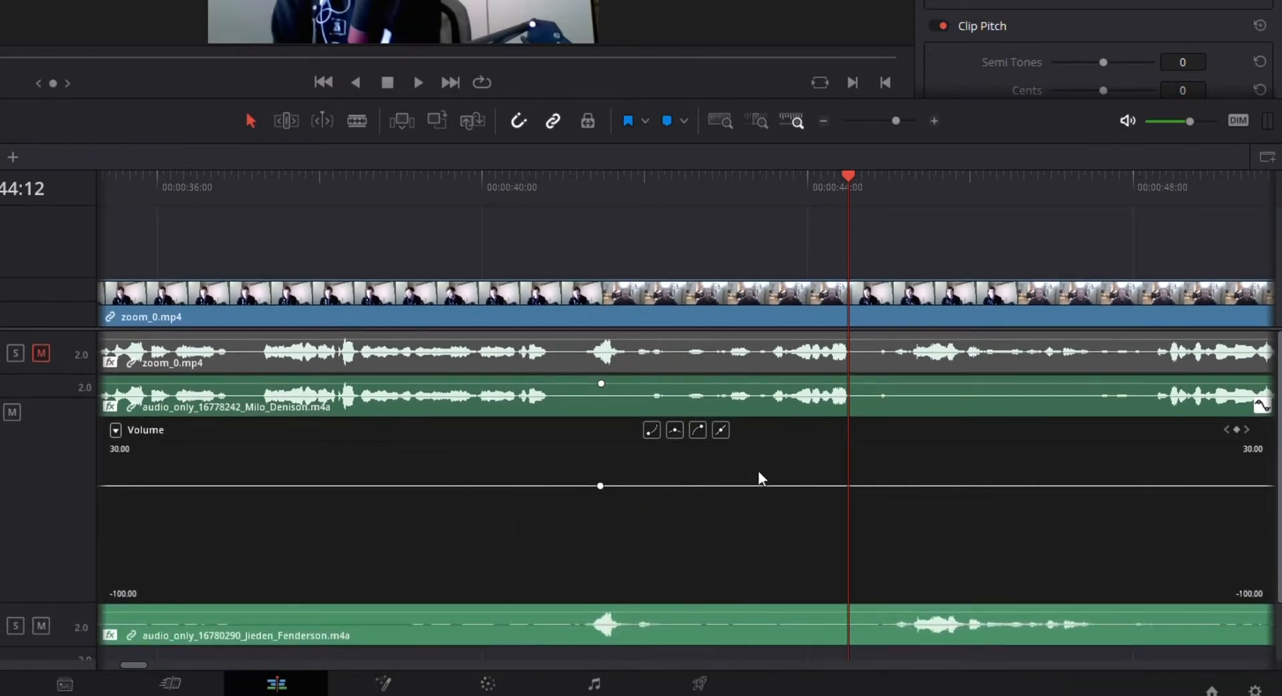
mouse_move(855, 182)
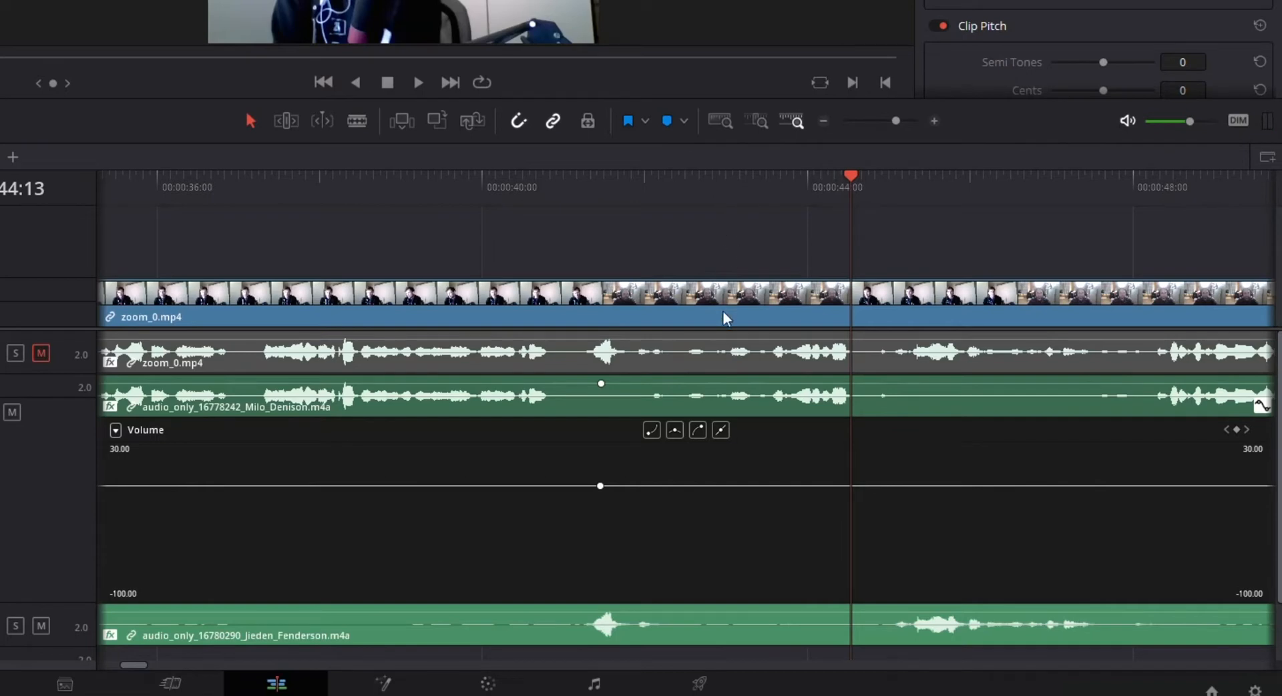
mouse_move(753, 332)
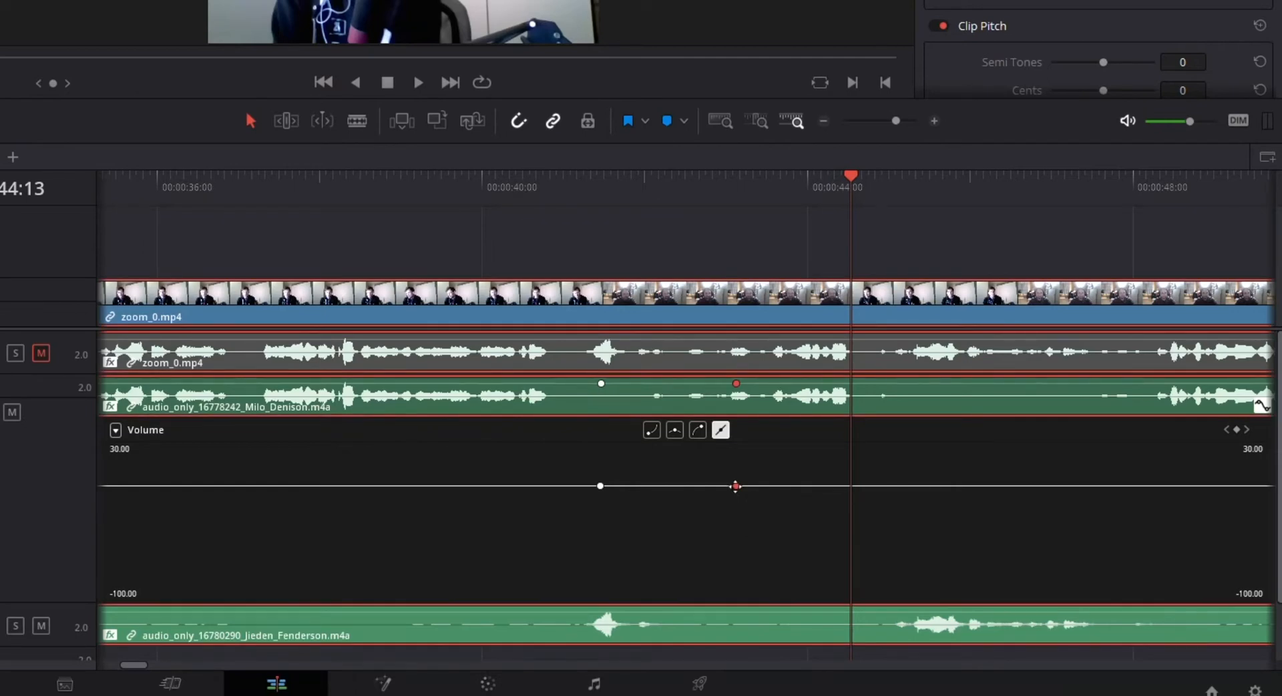
mouse_move(727, 481)
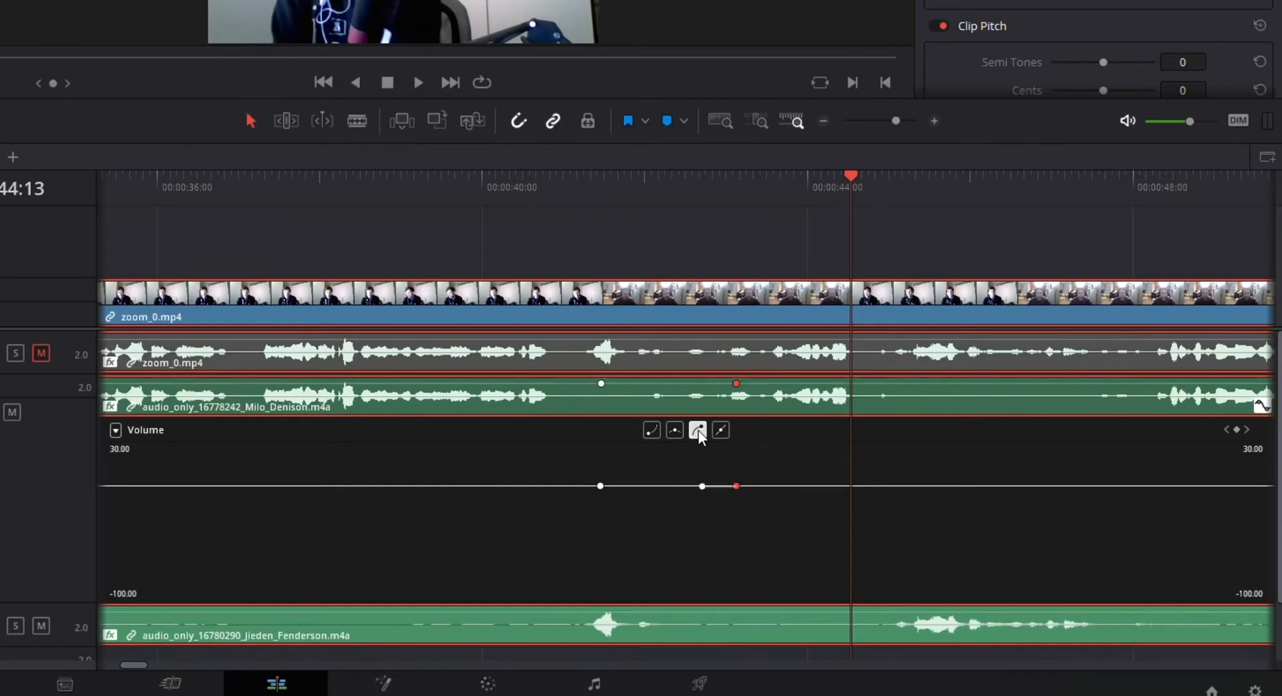
mouse_move(701, 485)
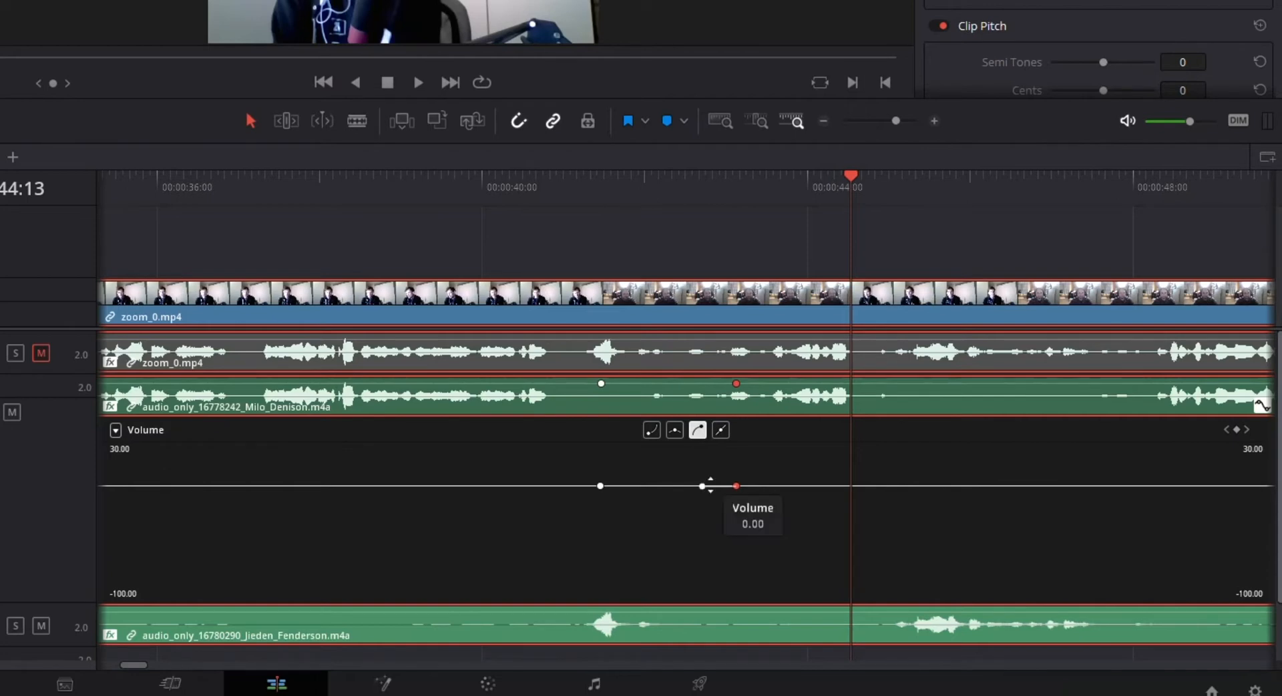
Drag the middle A2 volume keyframe upward, forming a curved bump between the outer keyframes.
left_click_drag(701, 486, 699, 483)
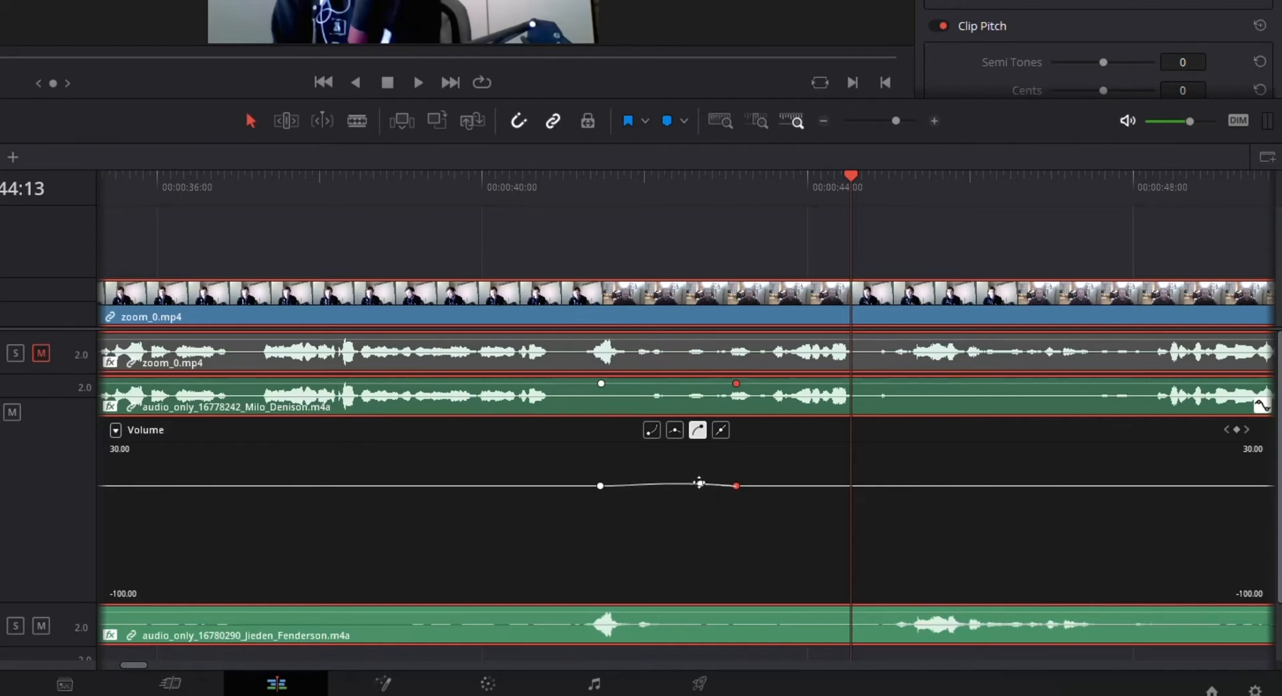
left_click_drag(696, 484, 697, 471)
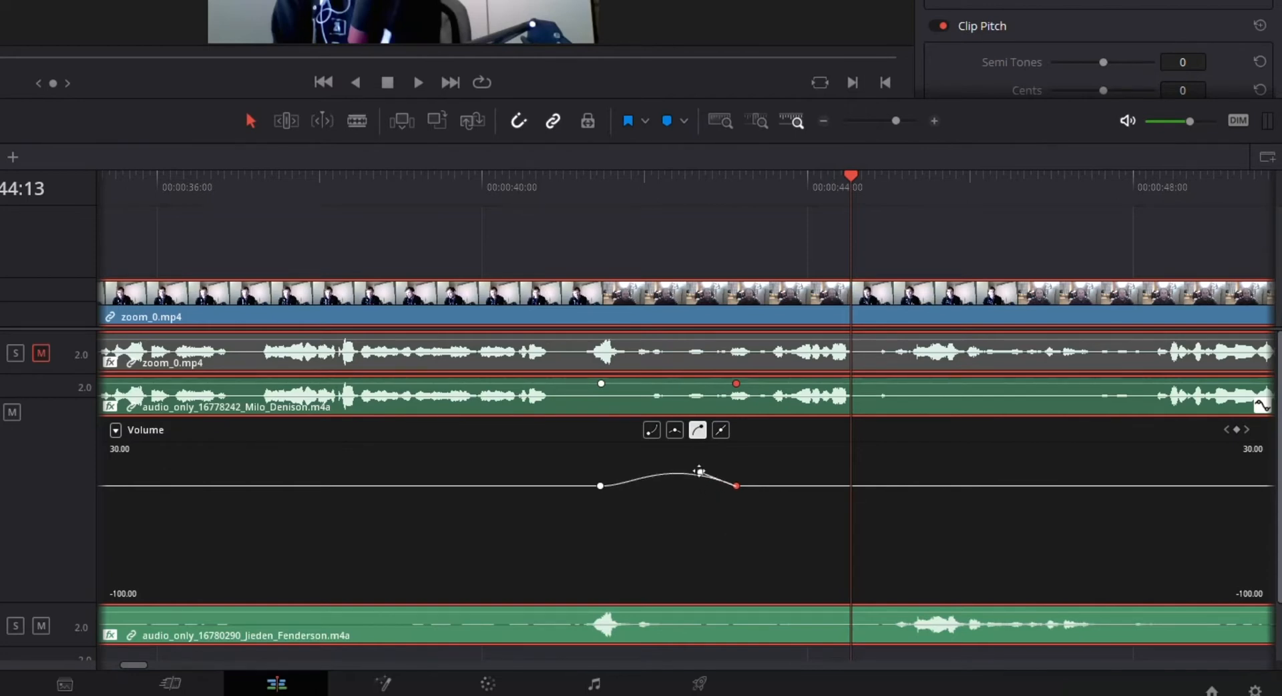
left_click_drag(698, 473, 700, 469)
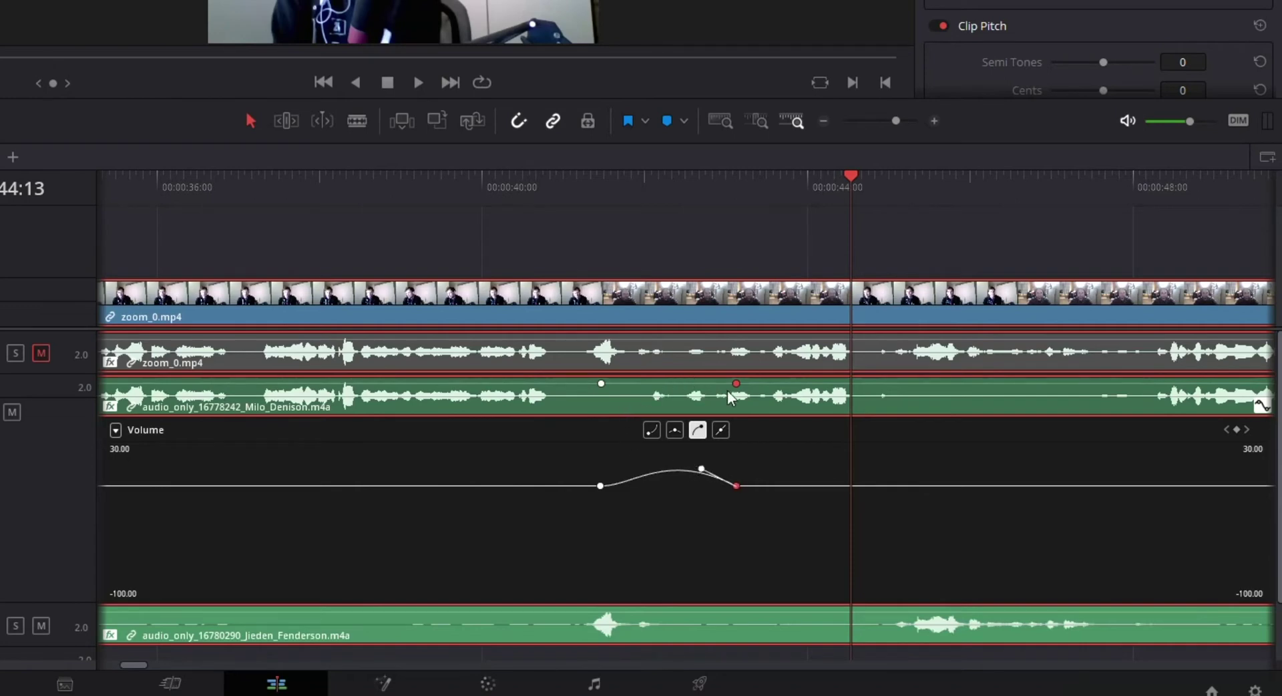
mouse_move(661, 405)
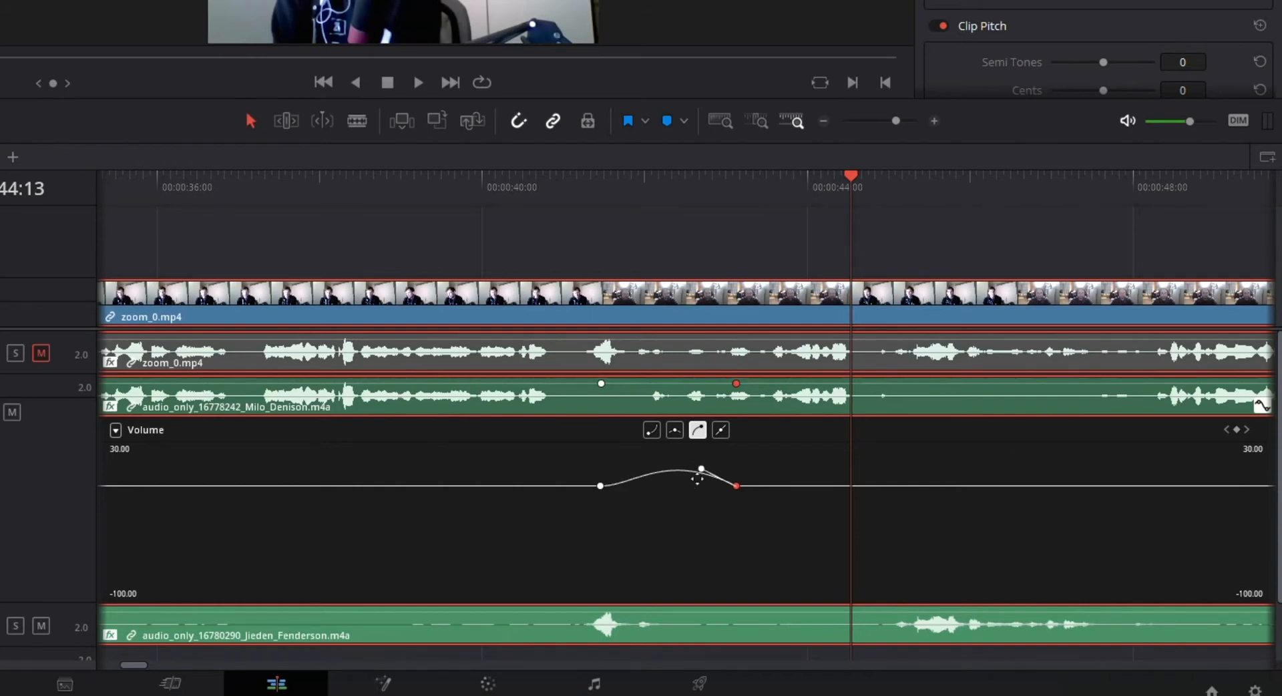
left_click_drag(700, 469, 704, 459)
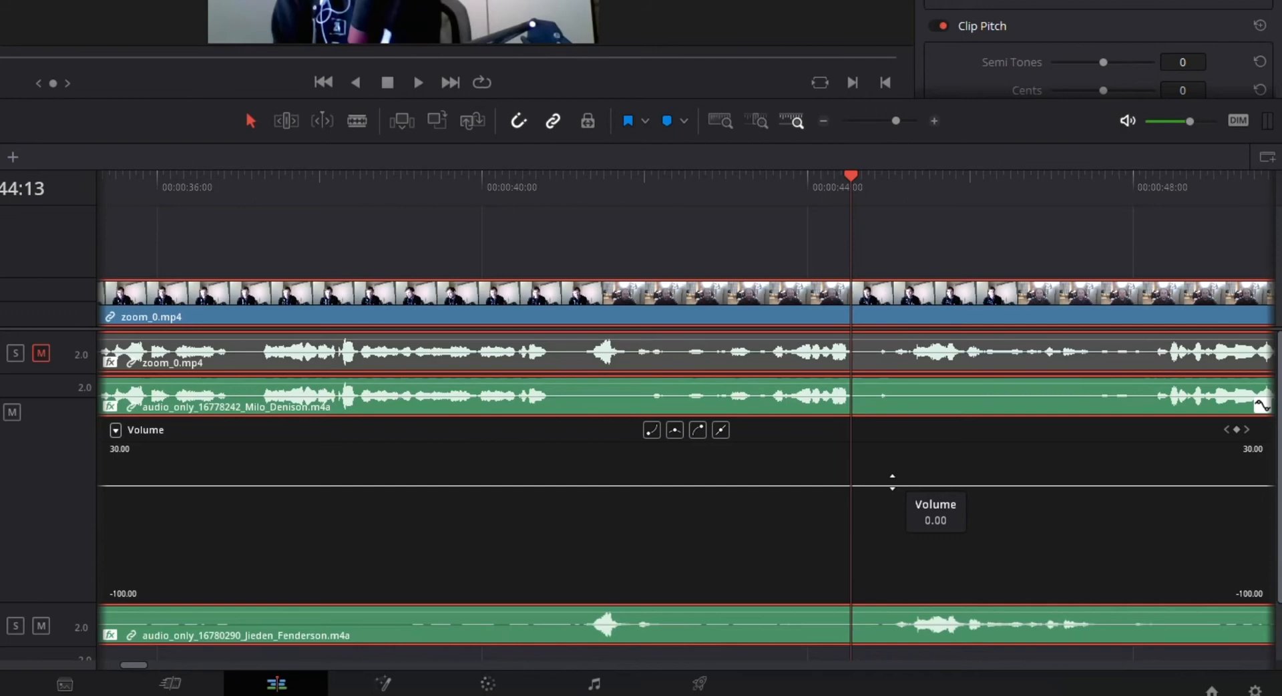
mouse_move(761, 476)
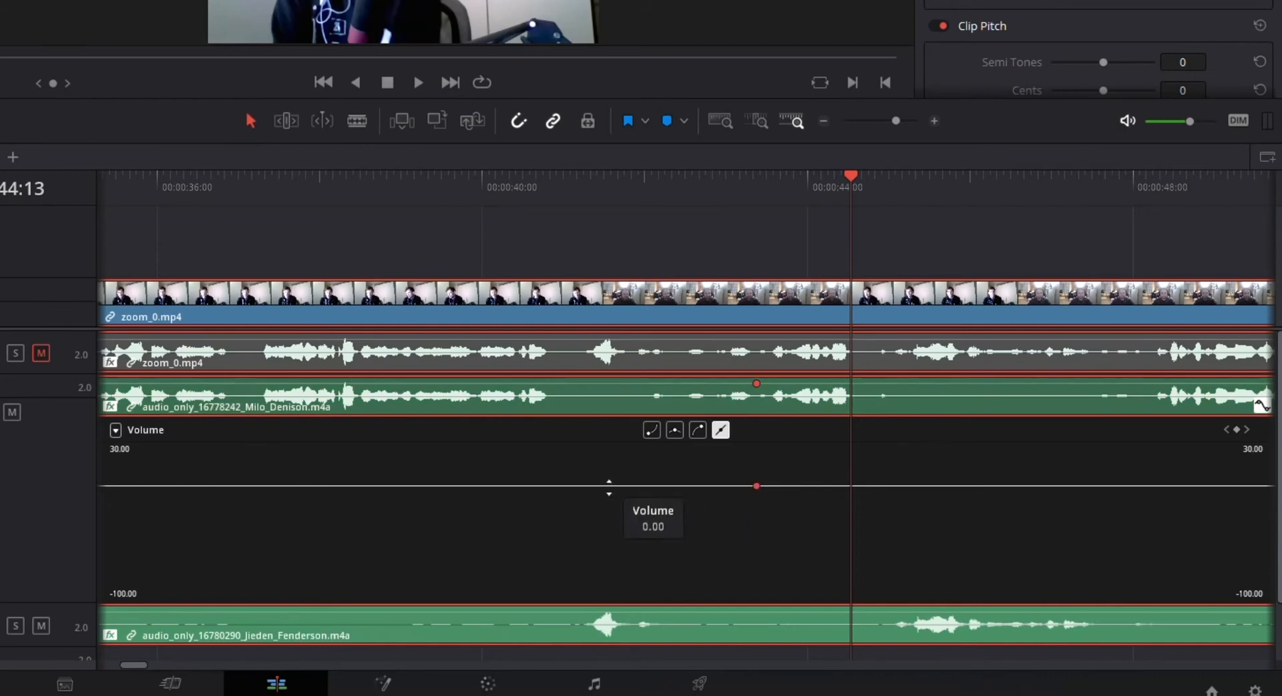
Add a volume keyframe, then raise the middle keyframe to about 16 dB, shifted slightly later.
left_click(590, 484)
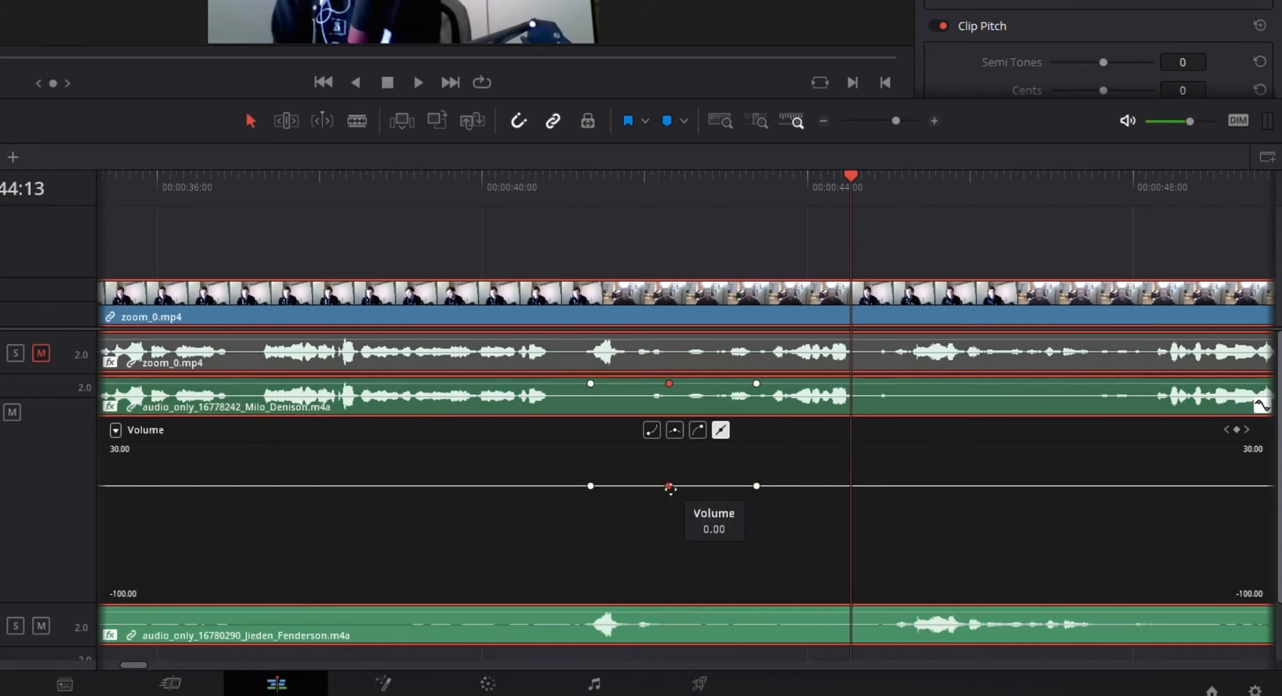
left_click_drag(670, 488, 668, 474)
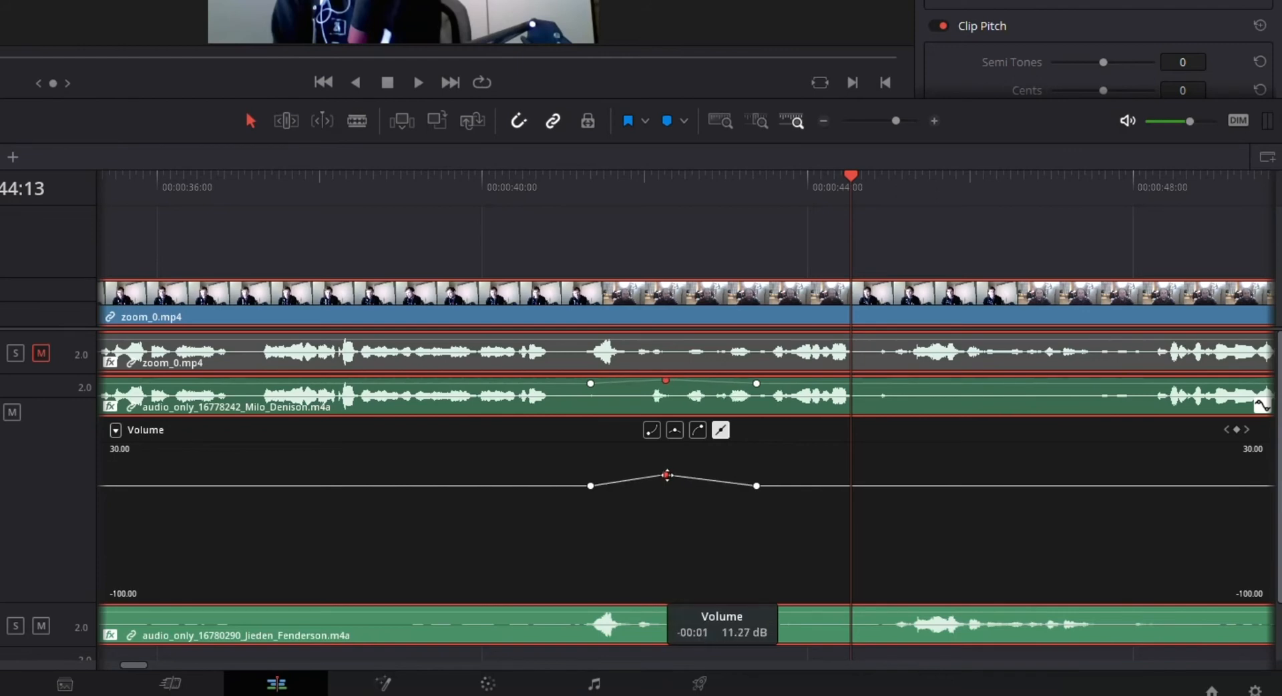
left_click_drag(667, 474, 665, 472)
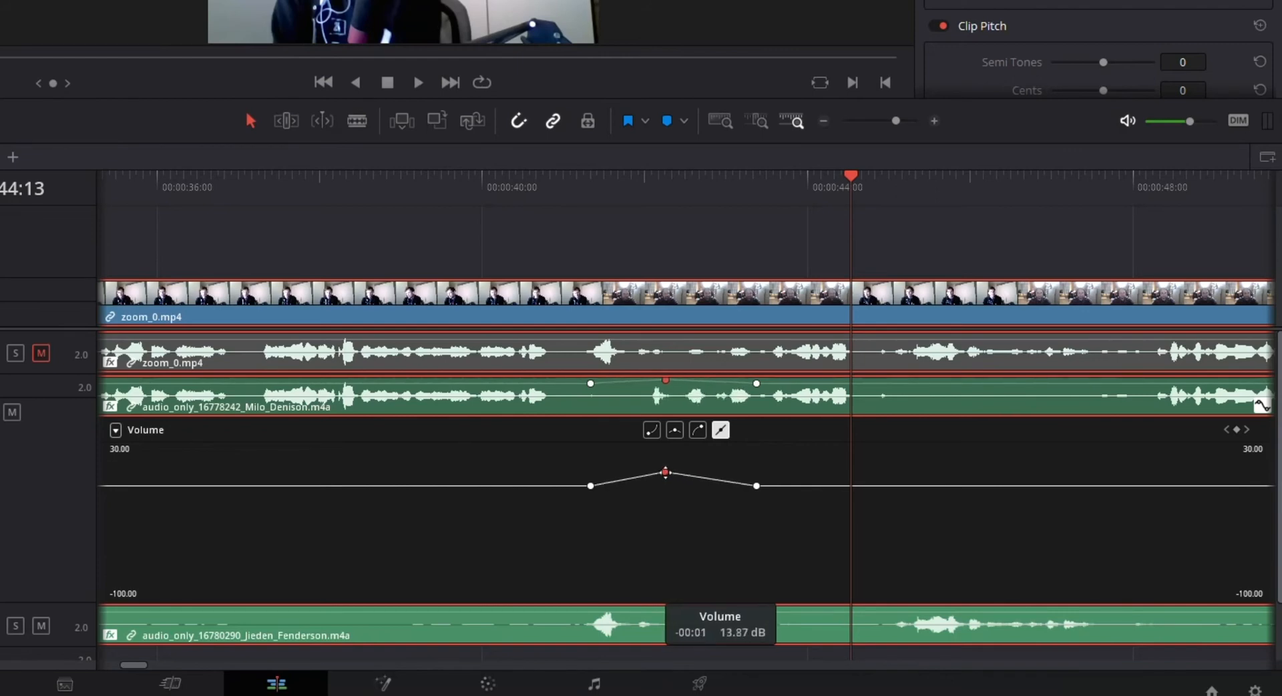
left_click_drag(665, 473, 674, 473)
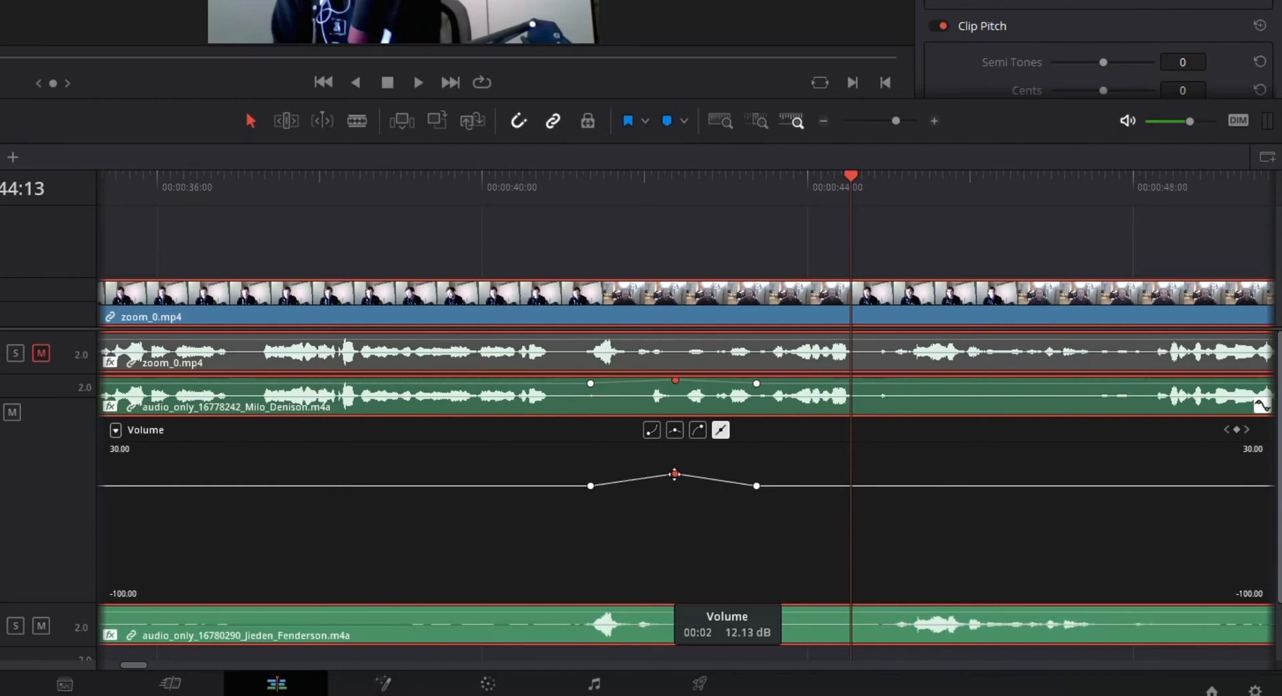
mouse_move(677, 405)
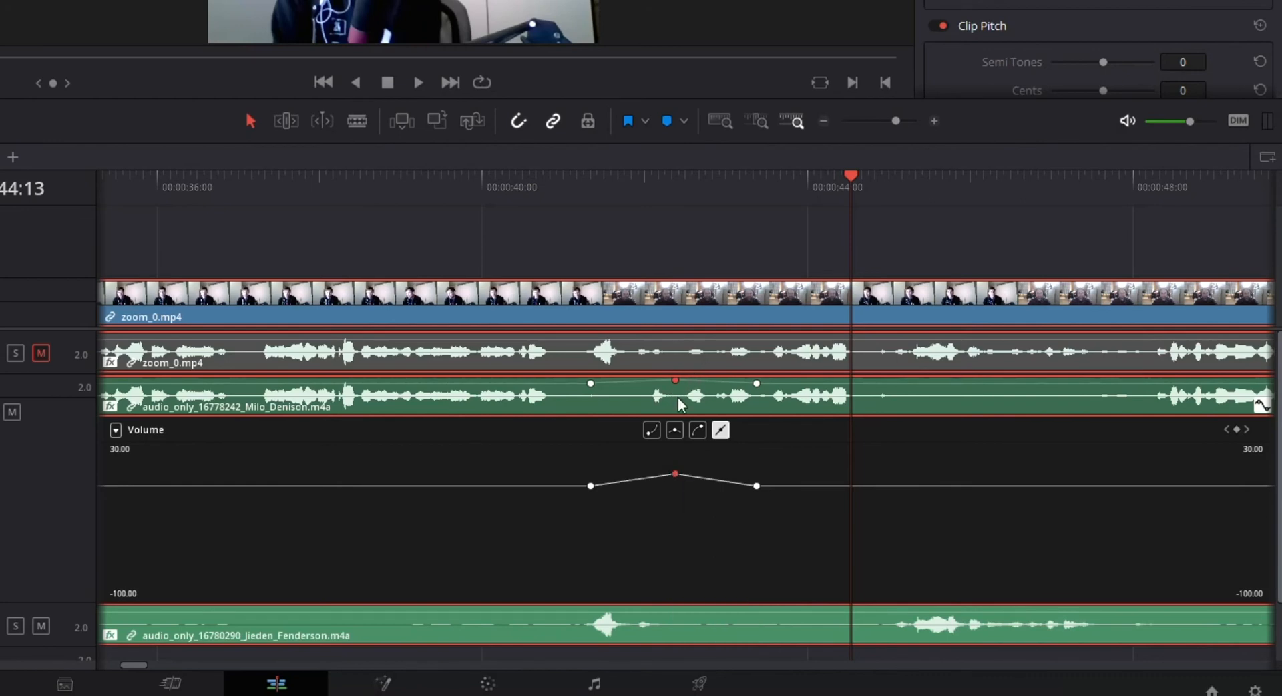
mouse_move(825, 405)
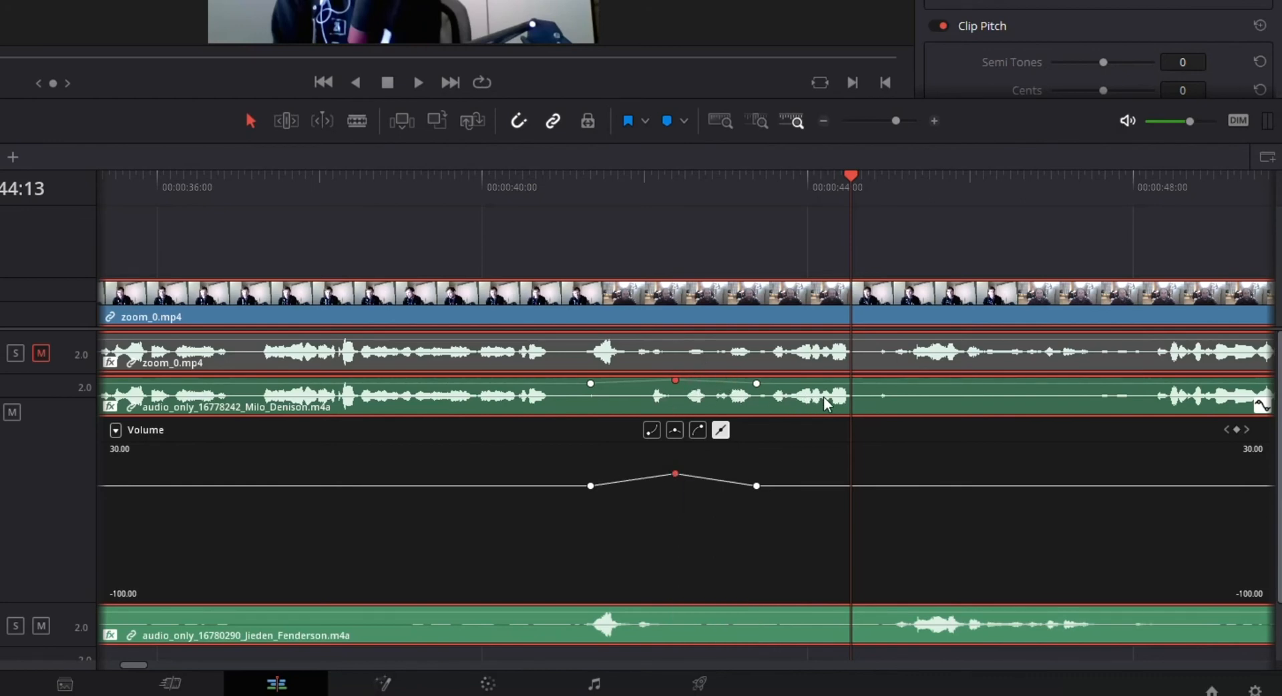
mouse_move(675, 391)
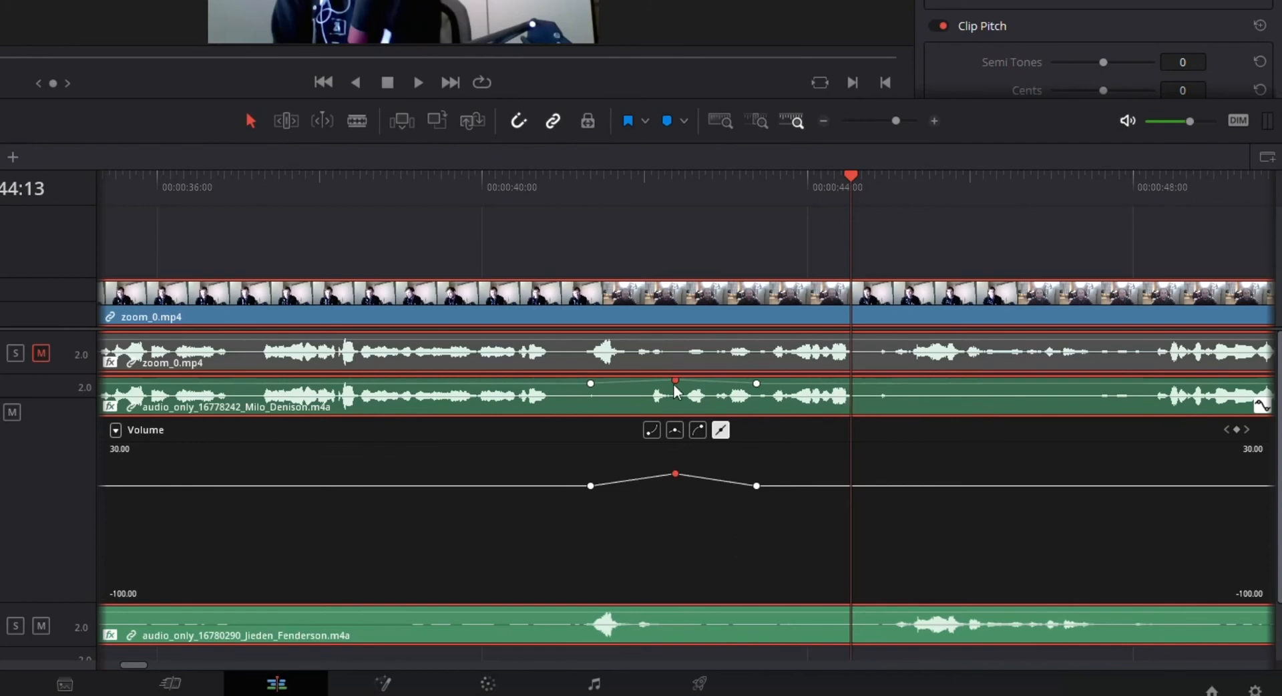
mouse_move(680, 462)
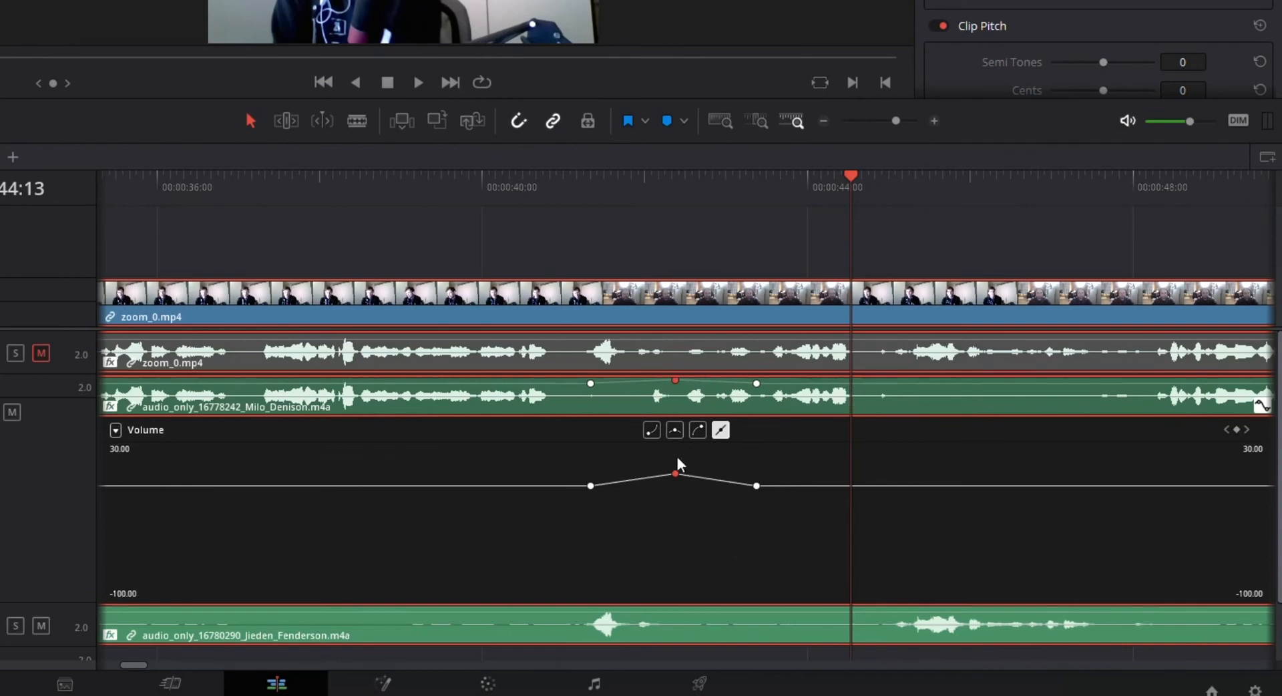
left_click_drag(675, 474, 675, 467)
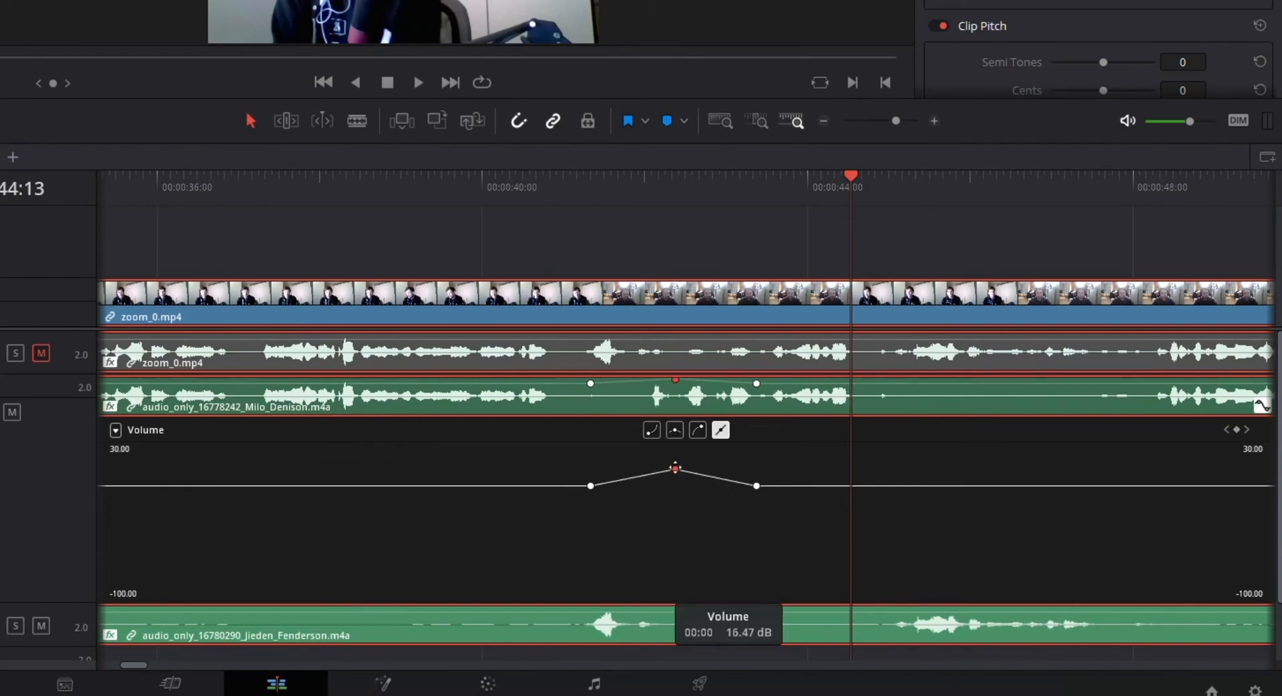
mouse_move(648, 504)
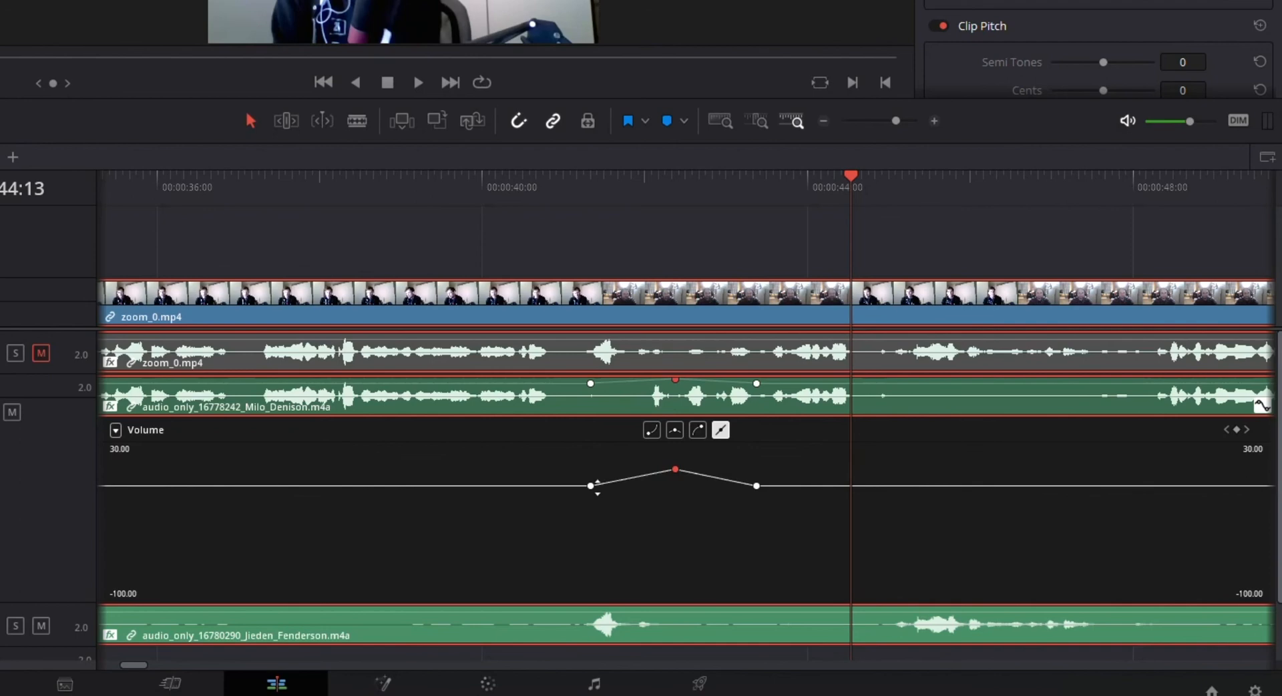
mouse_move(807, 506)
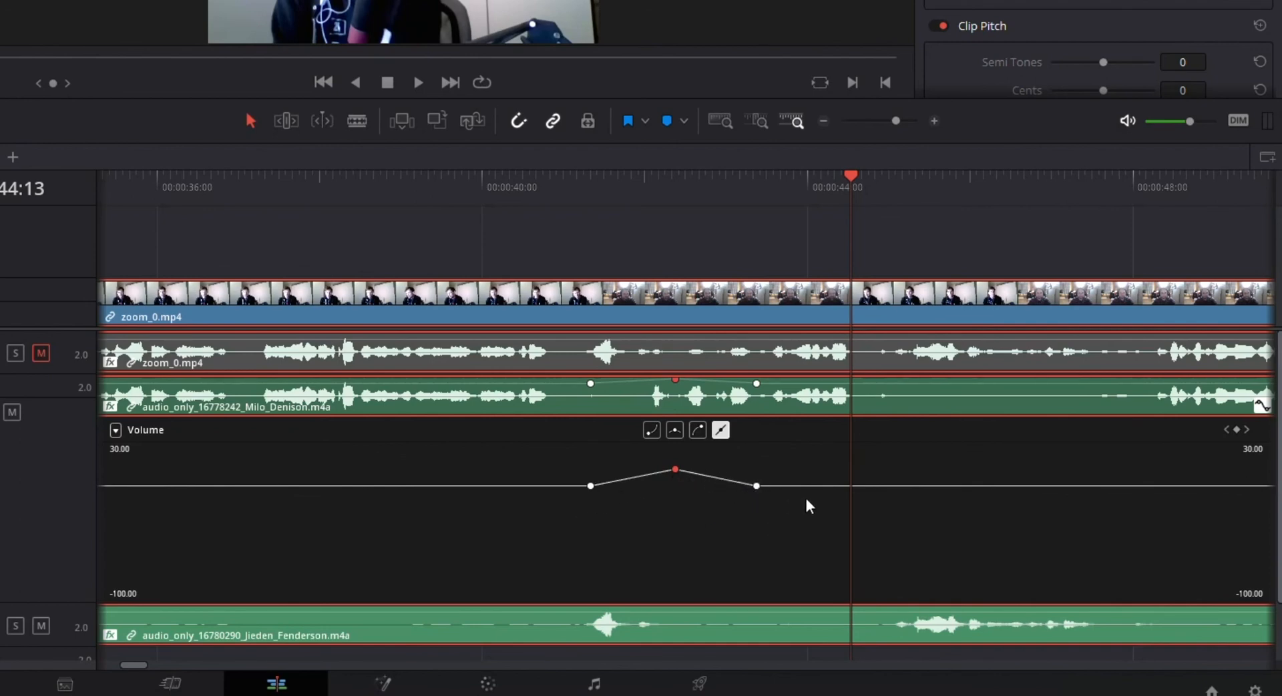
mouse_move(711, 475)
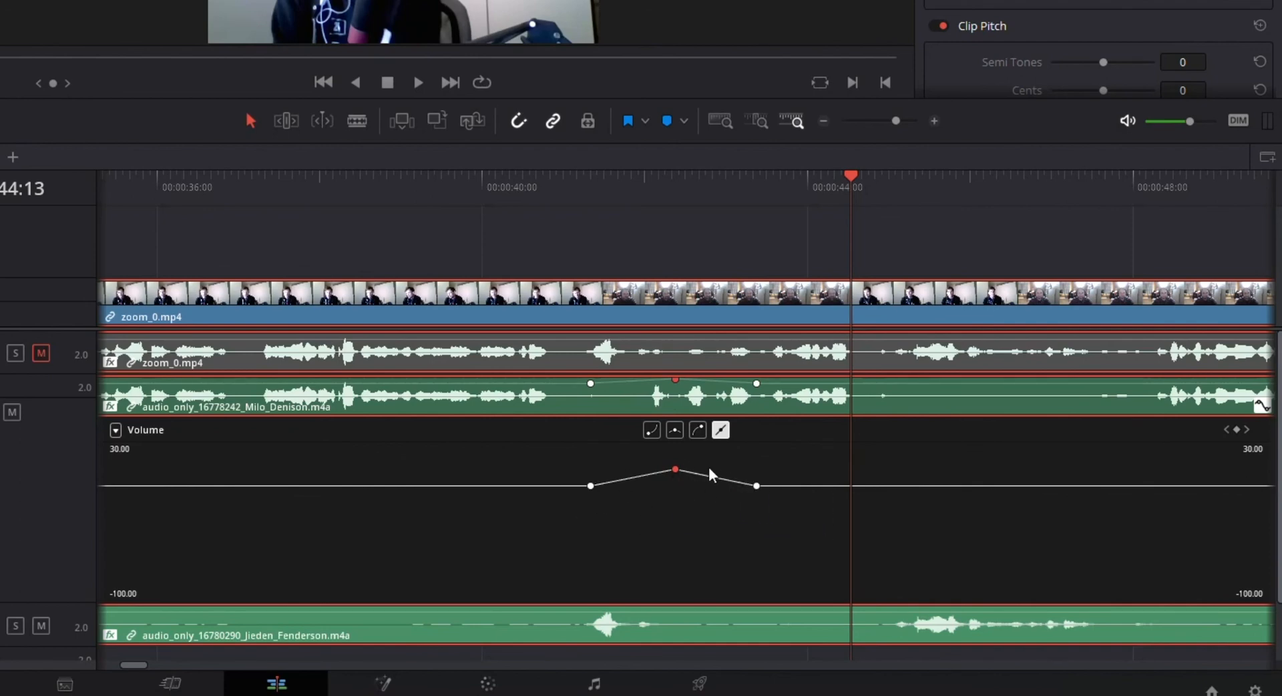